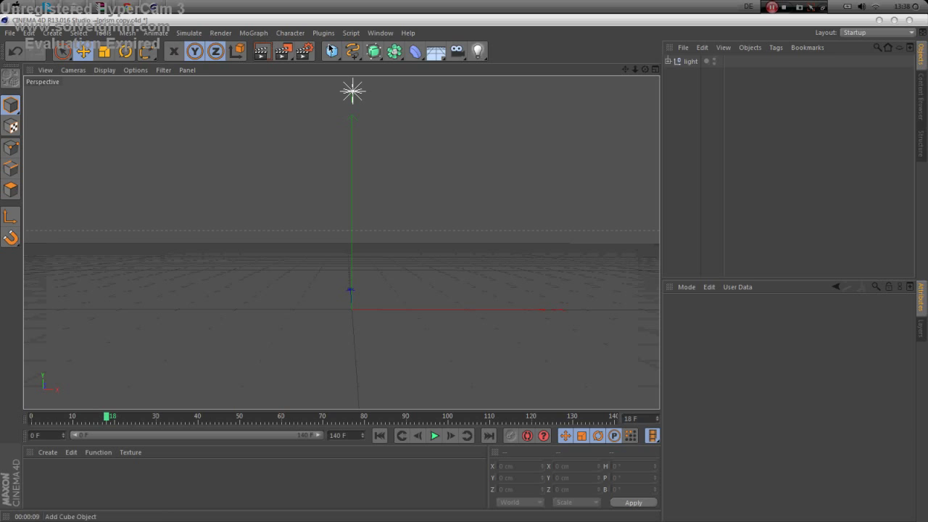
# Add a Text object reading Tutorial and give it a bold italic display font
pyautogui.click(290, 32)
pyautogui.write('Tutorial')
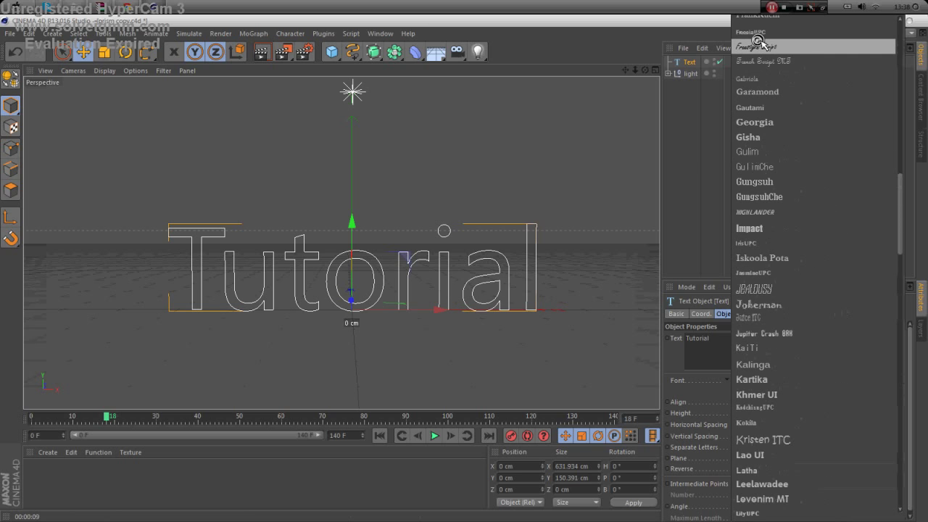
pyautogui.scroll(3)
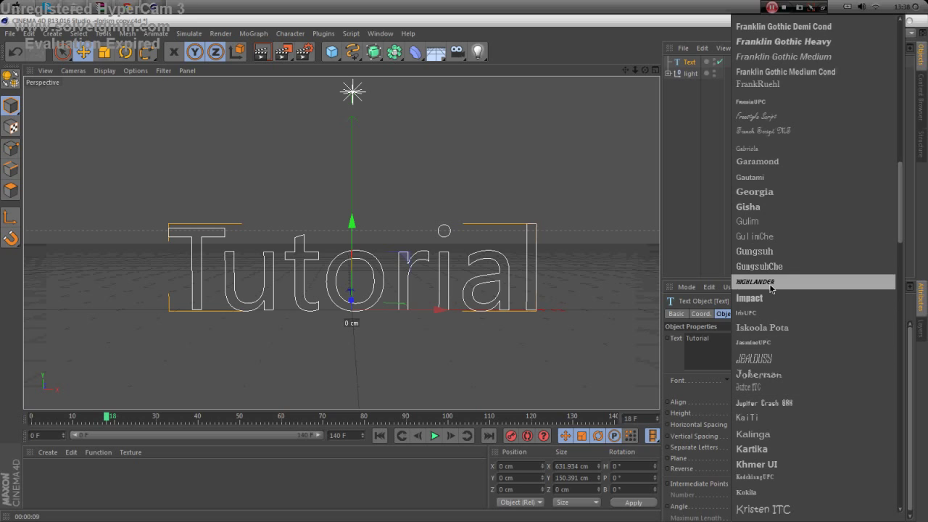
pyautogui.click(753, 281)
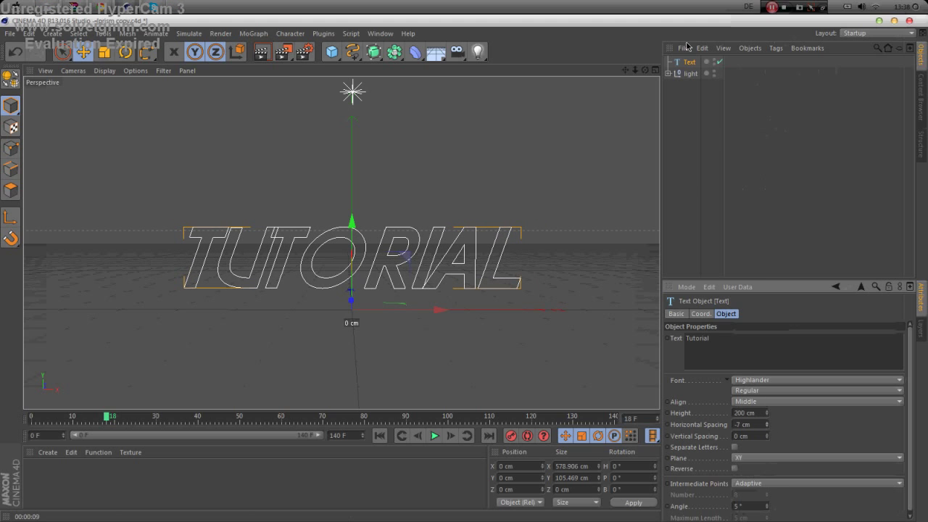
# Draw a closed cubic spline as a wavy looping path above the text in the Front view
pyautogui.click(354, 52)
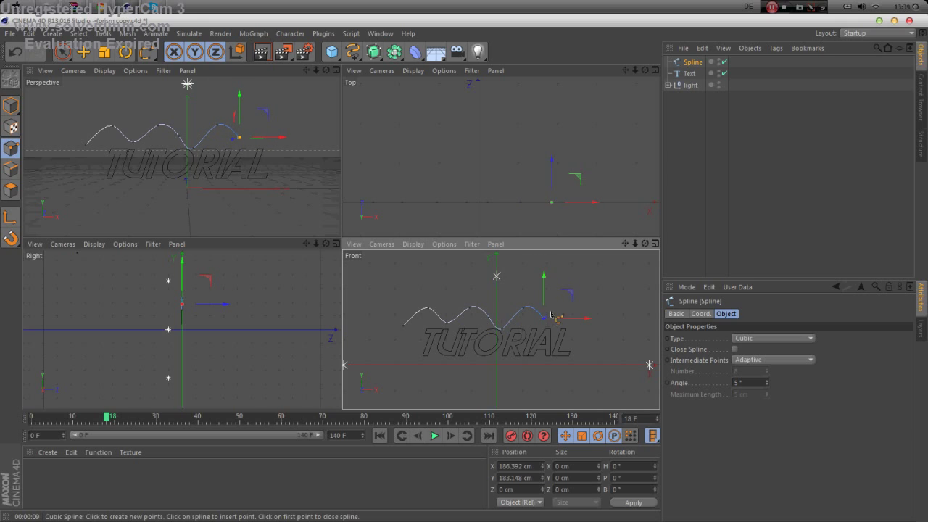
pyautogui.moveTo(551, 316); pyautogui.dragTo(587, 322)
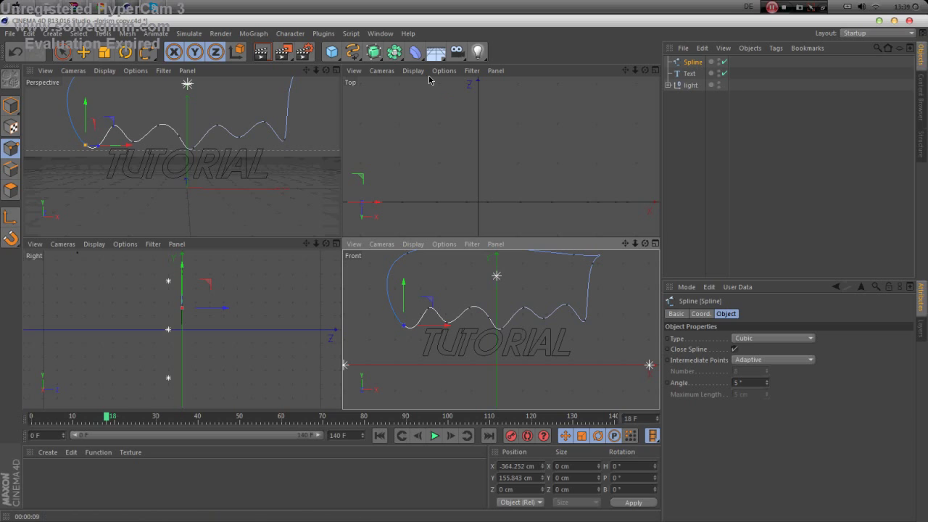
pyautogui.click(372, 52)
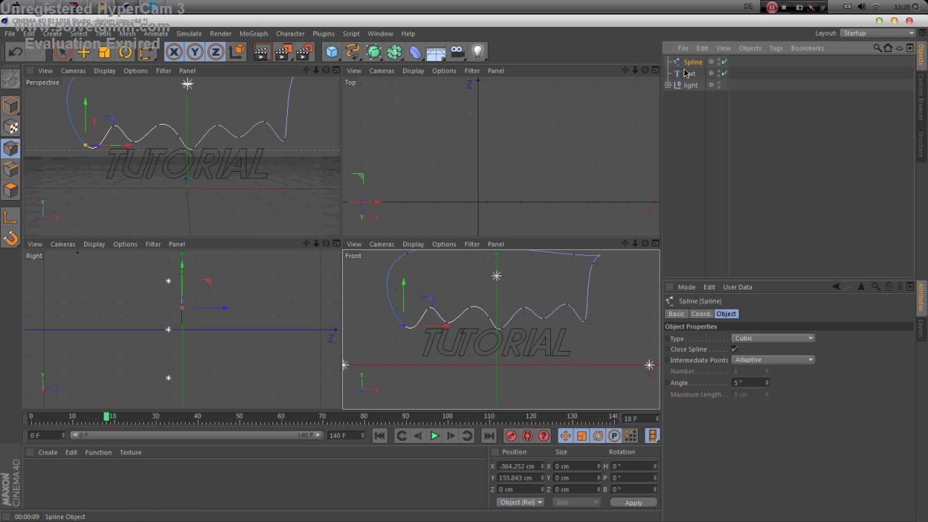
pyautogui.moveTo(96, 52)
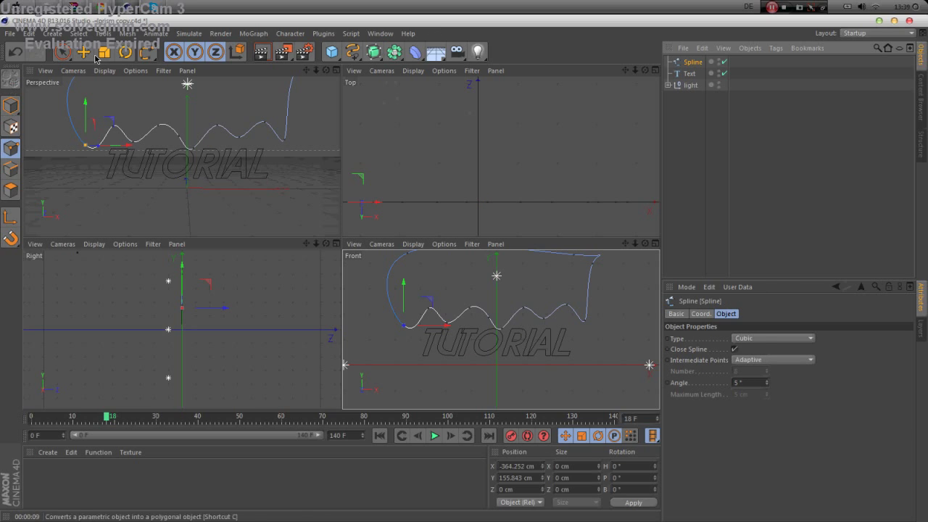
# Make the spline editable, enlarge it over the text, move it up and record a position keyframe
pyautogui.click(61, 53)
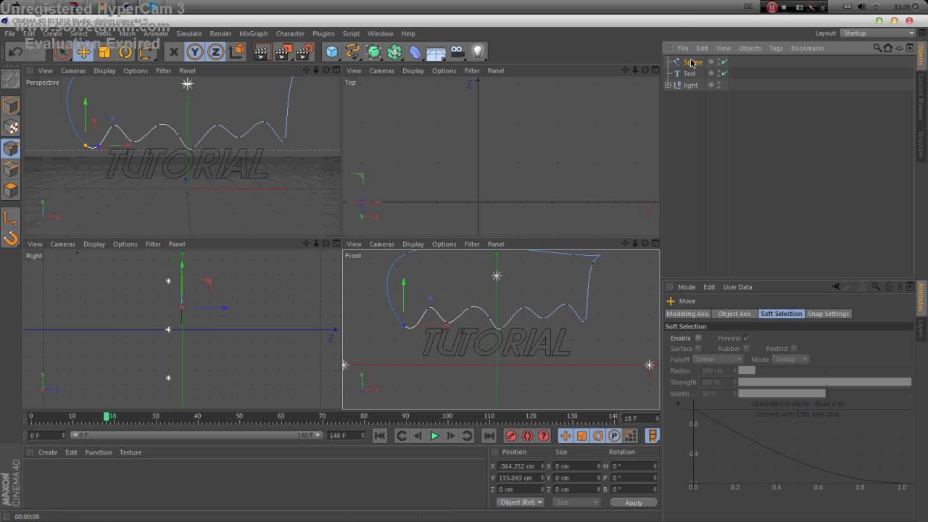
pyautogui.click(693, 61)
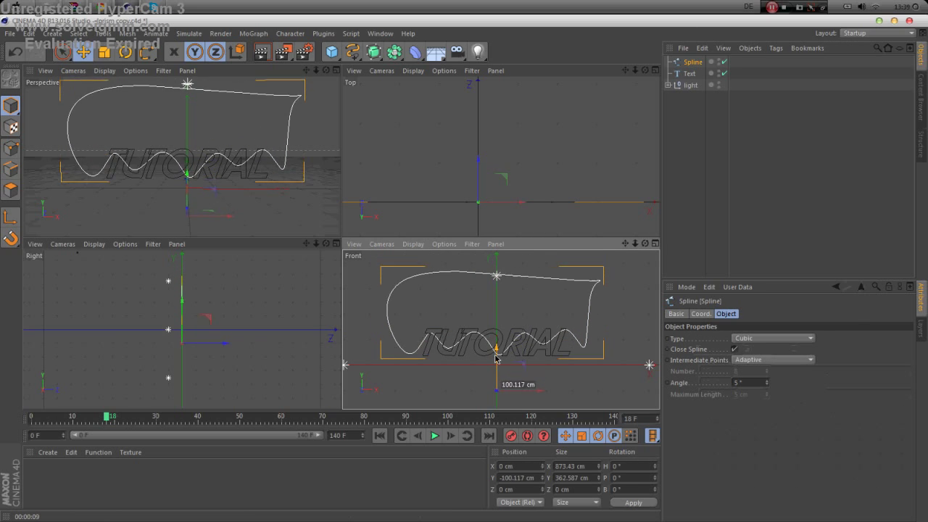
pyautogui.moveTo(496, 359); pyautogui.dragTo(496, 382)
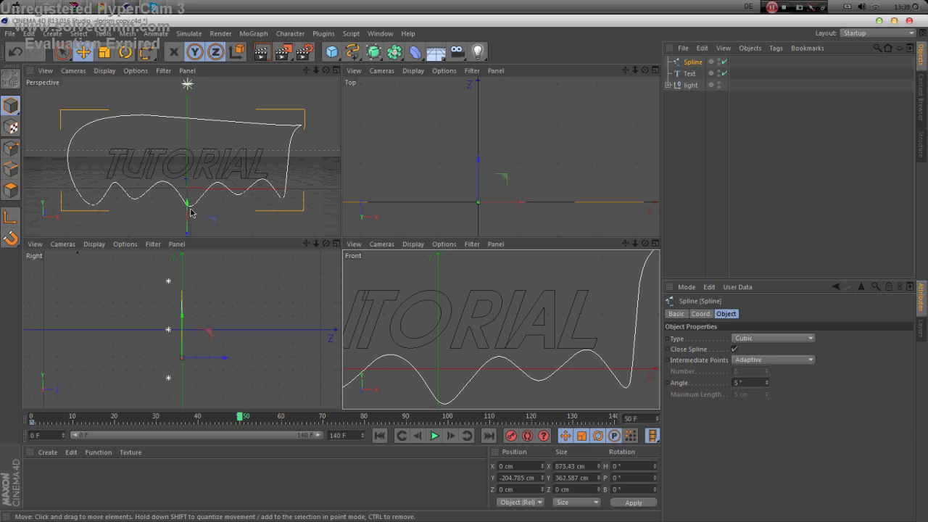
pyautogui.moveTo(187, 212); pyautogui.dragTo(188, 174)
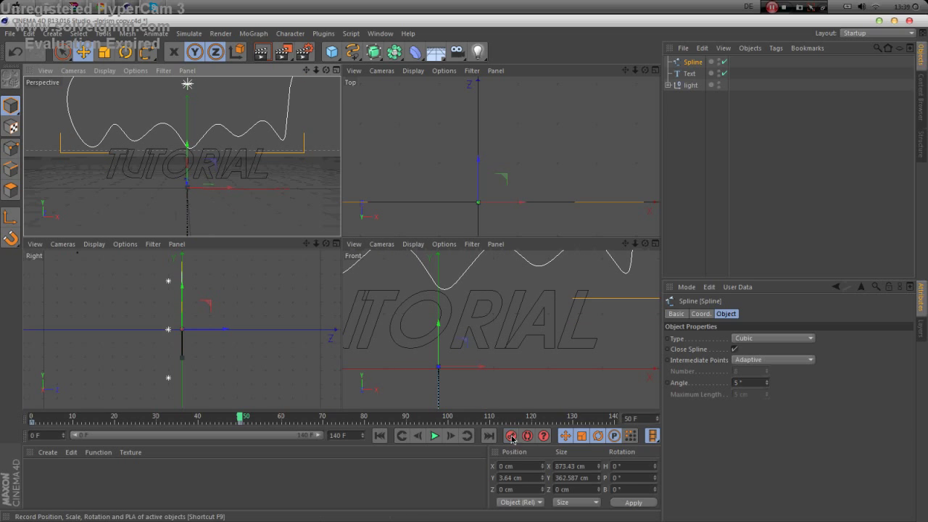
pyautogui.click(690, 72)
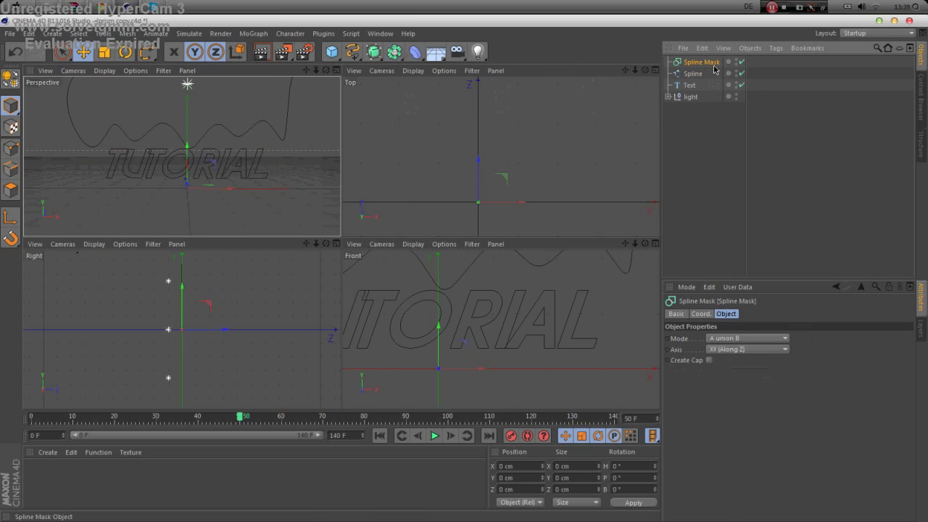
# Nest the spline and text inside the Spline Mask set to B subtract A mode
pyautogui.click(693, 73)
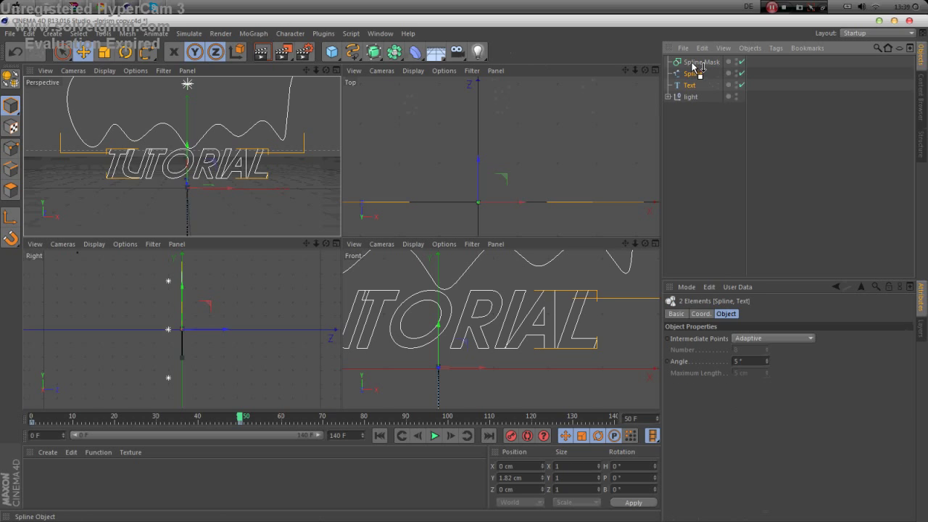
pyautogui.click(699, 60)
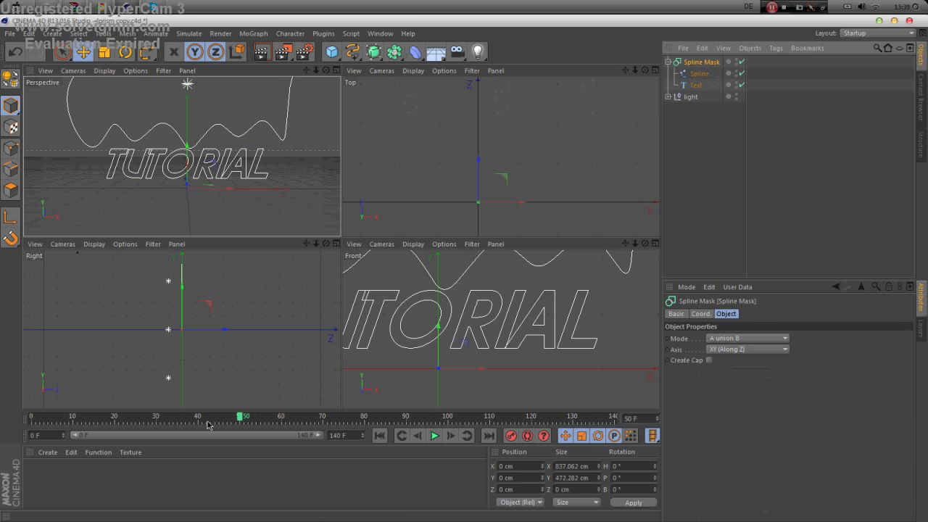
pyautogui.moveTo(245, 415); pyautogui.dragTo(151, 415)
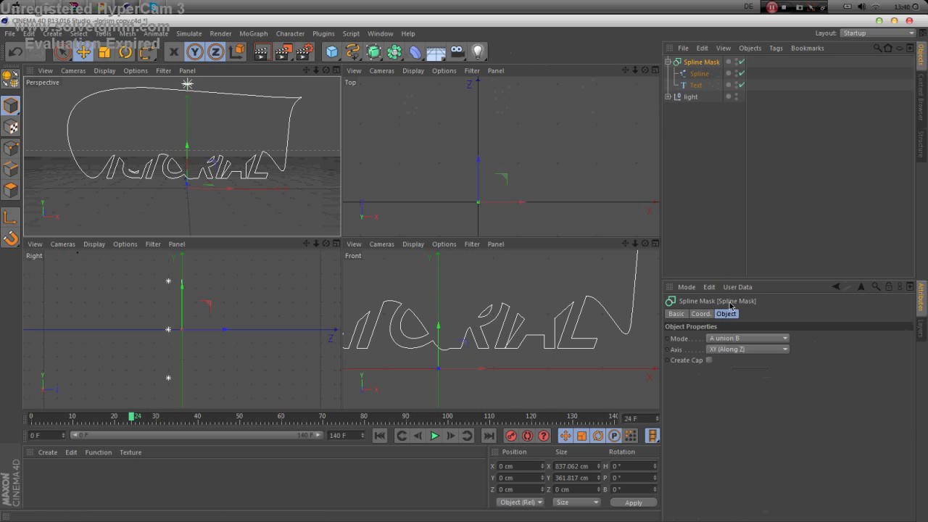
pyautogui.click(747, 338)
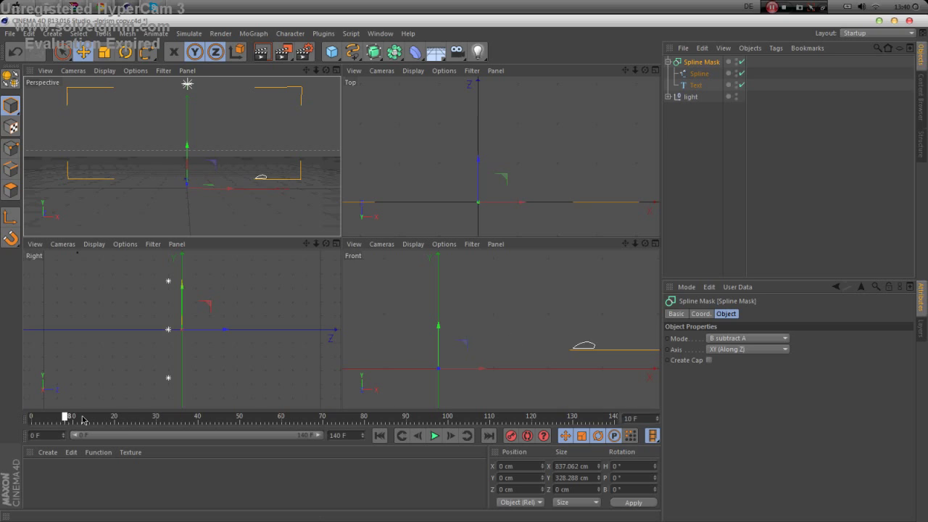
# Preview the subtracted text across frames and wrap the mask in an Extrude NURBS
pyautogui.moveTo(70, 415); pyautogui.dragTo(184, 415)
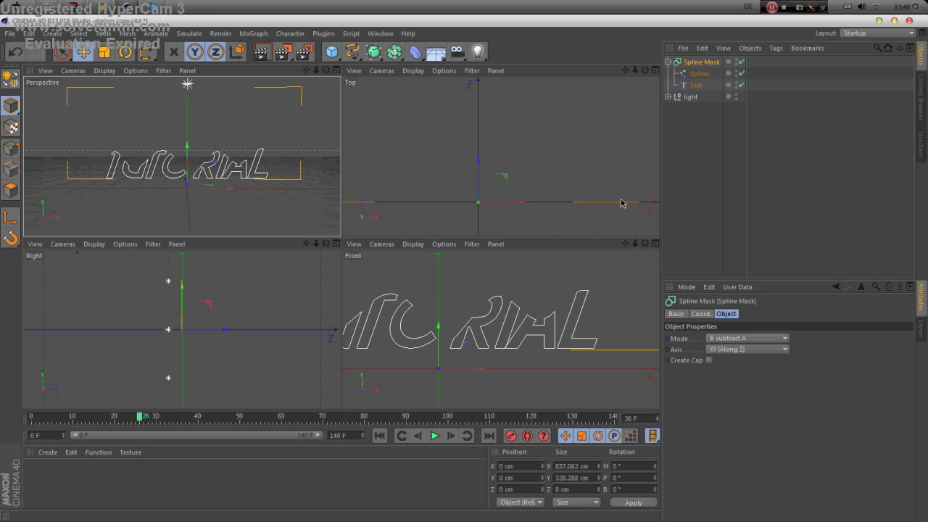
pyautogui.click(354, 53)
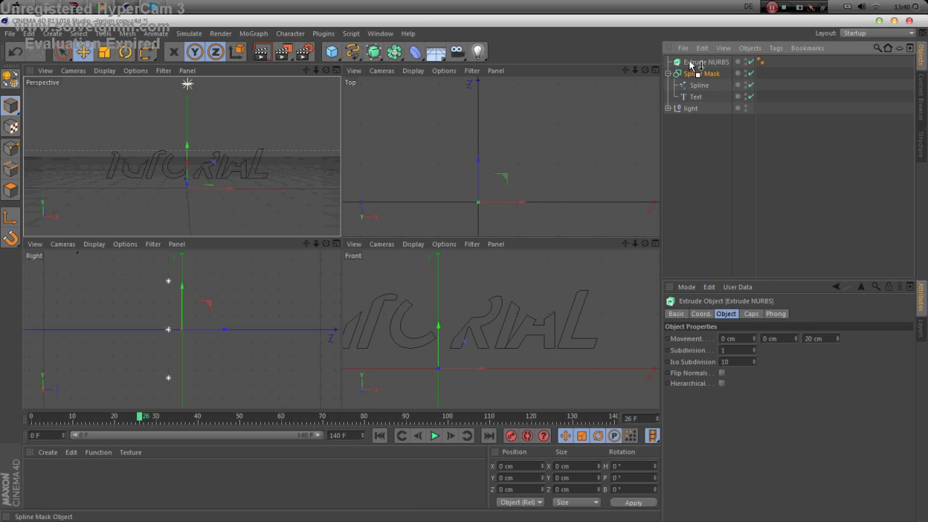
# Give the Extrude NURBS fillet caps on Start and End with Steps 5 and Radius 5 cm
pyautogui.click(707, 61)
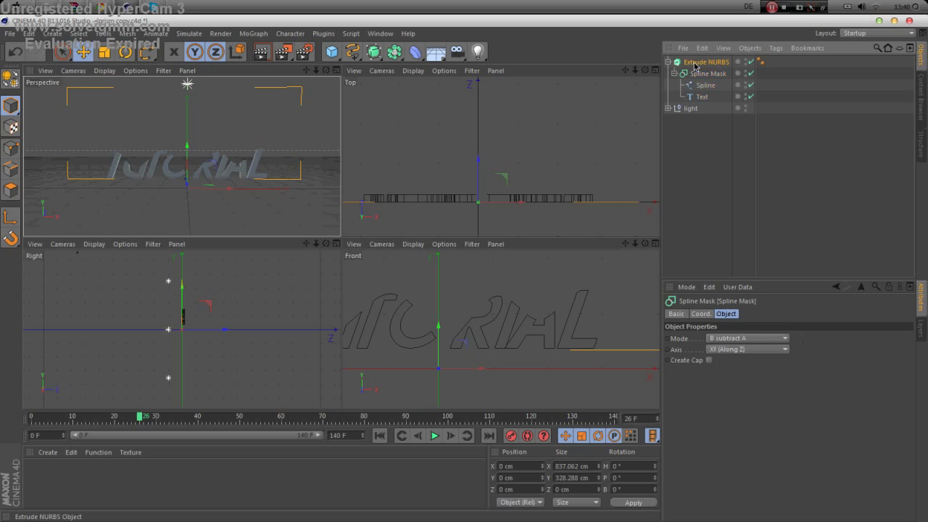
pyautogui.click(706, 61)
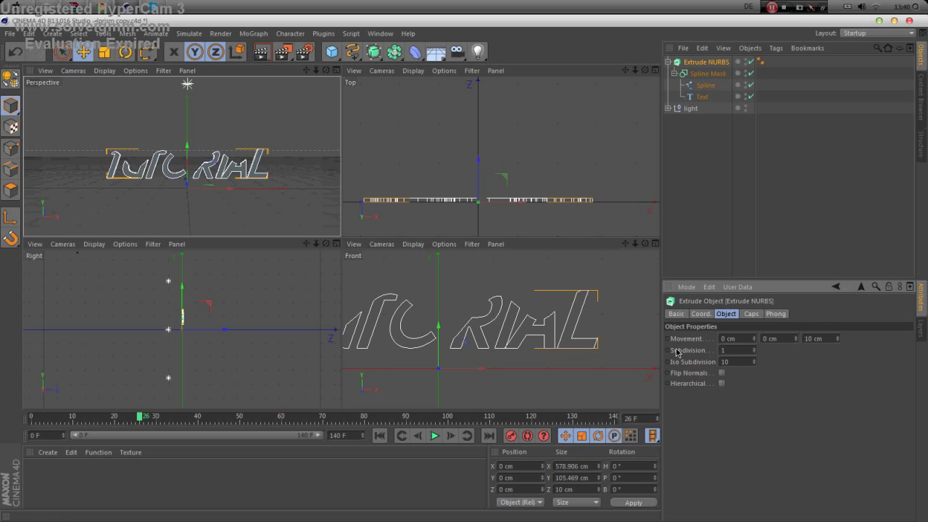
pyautogui.click(751, 313)
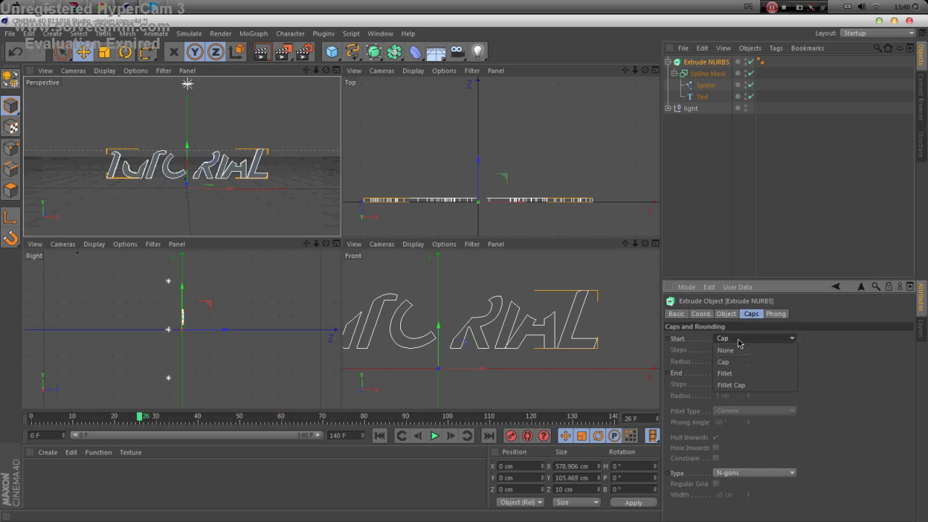
pyautogui.click(730, 384)
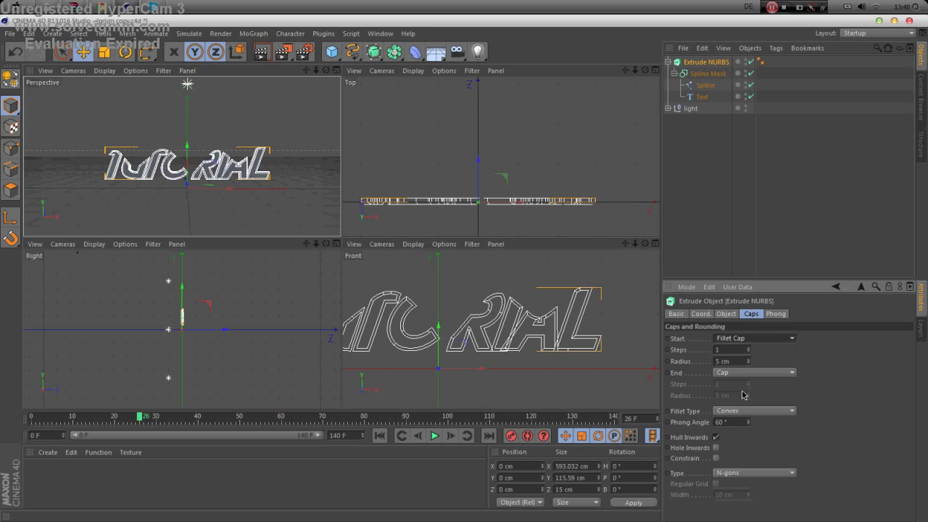
pyautogui.click(753, 371)
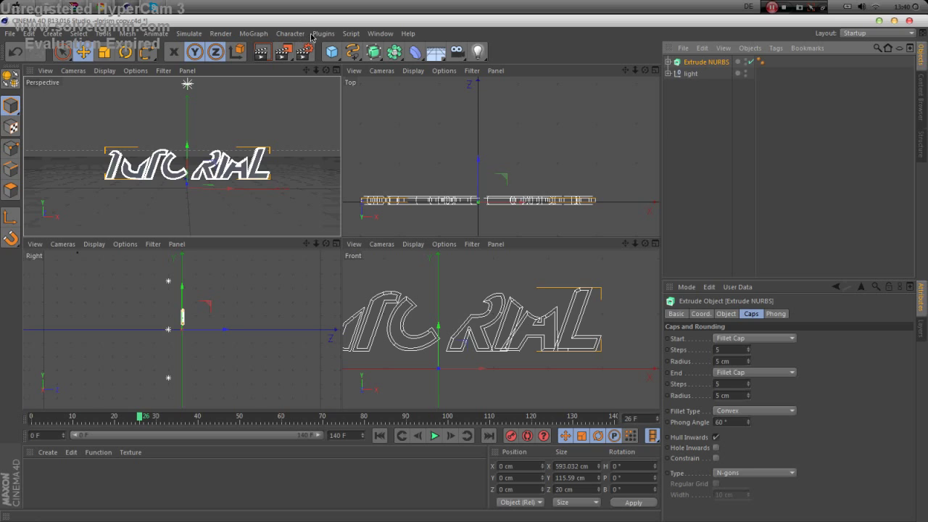
pyautogui.click(252, 33)
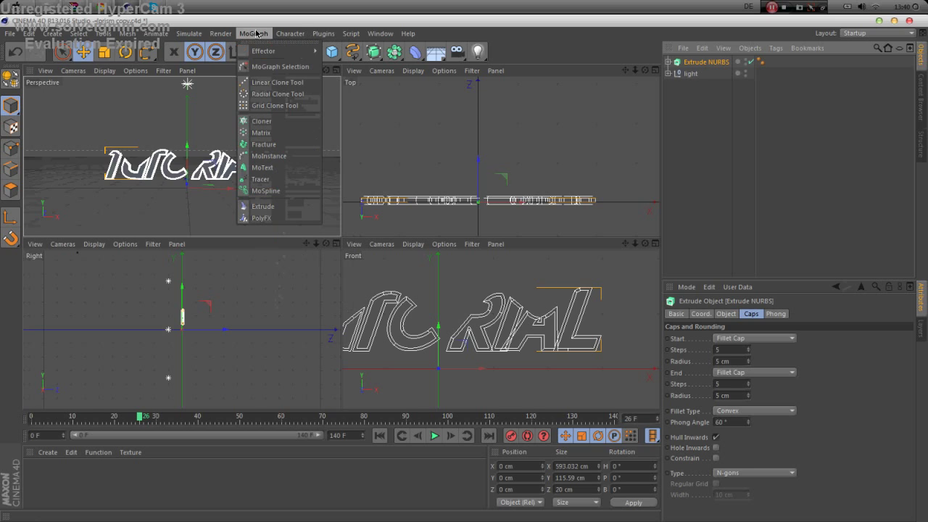
# Place the Extrude NURBS under a new Cloner in Linear mode with copies stepped along Z
pyautogui.click(261, 120)
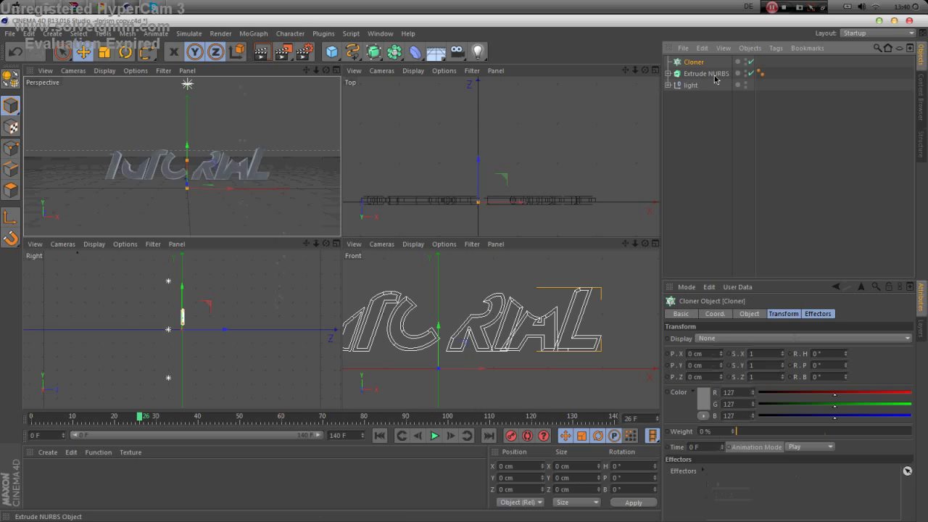
pyautogui.click(713, 72)
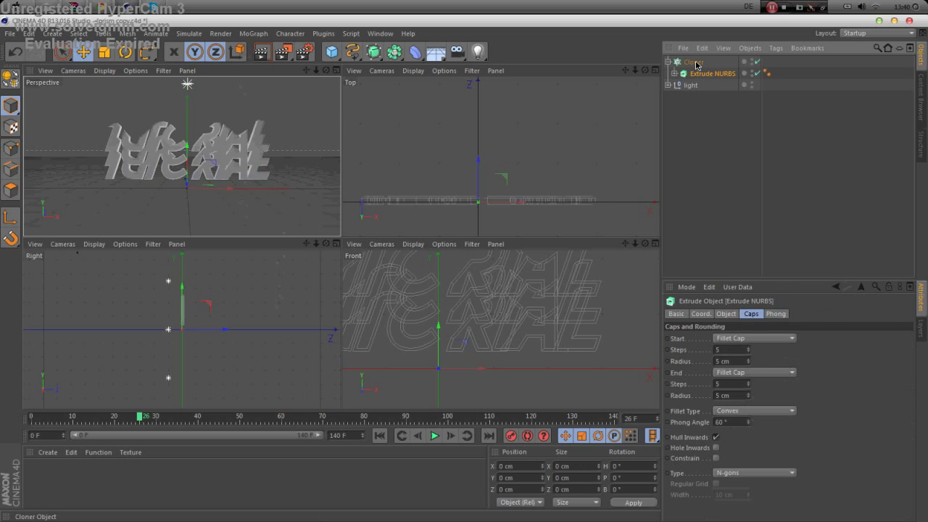
pyautogui.click(692, 61)
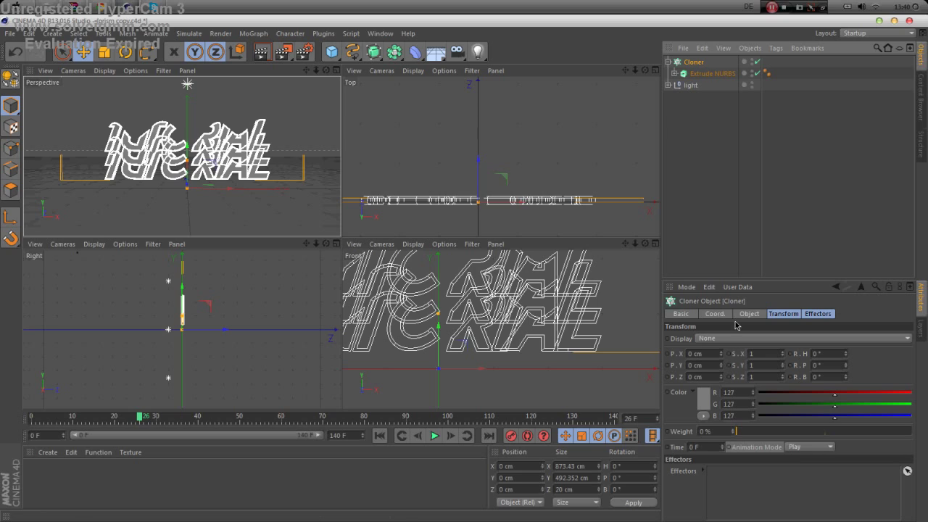
pyautogui.moveTo(766, 274)
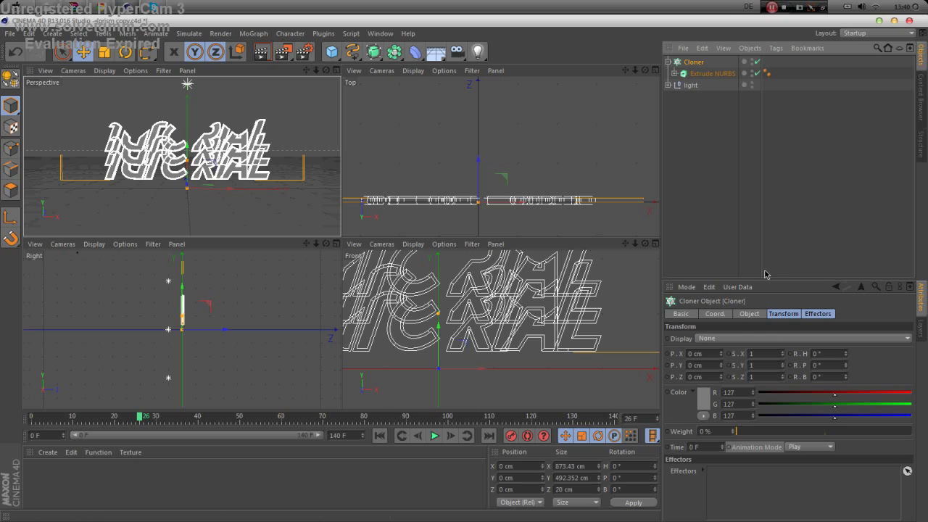
pyautogui.click(750, 313)
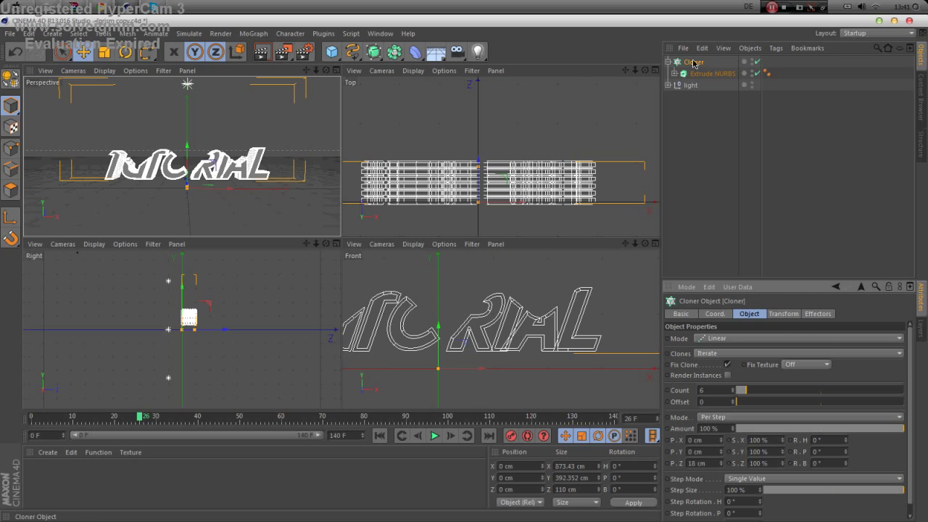
pyautogui.click(253, 34)
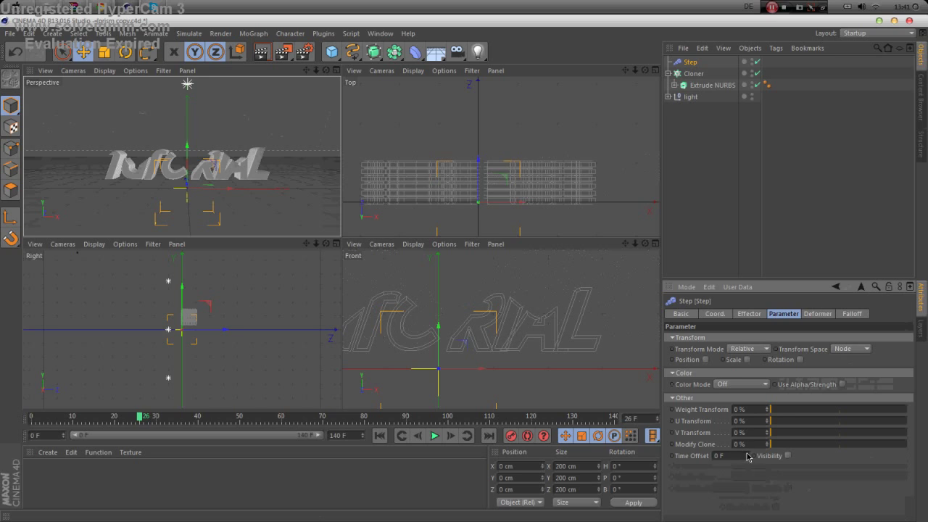
# Set the Step effector's Time Offset to about 14 F and scrub to preview the staggered reveal
pyautogui.moveTo(746, 456); pyautogui.dragTo(746, 458)
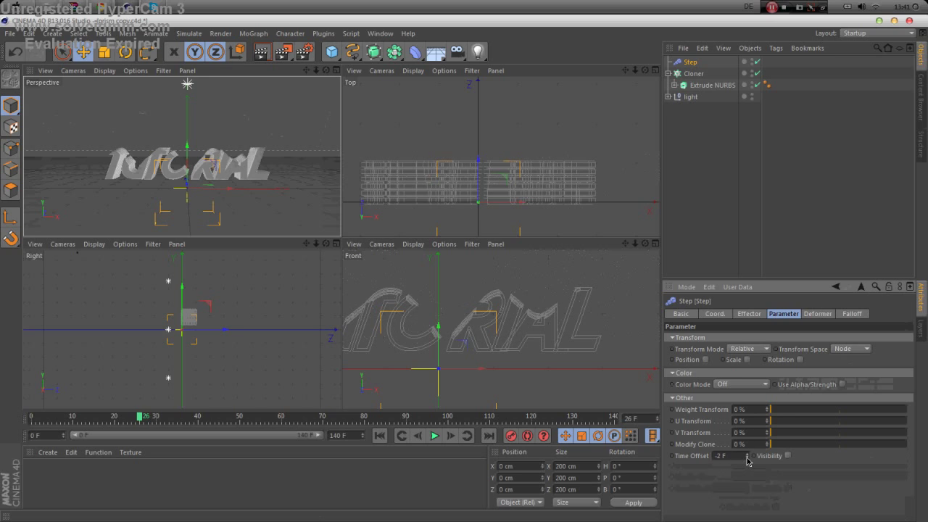
pyautogui.moveTo(725, 455); pyautogui.dragTo(711, 455)
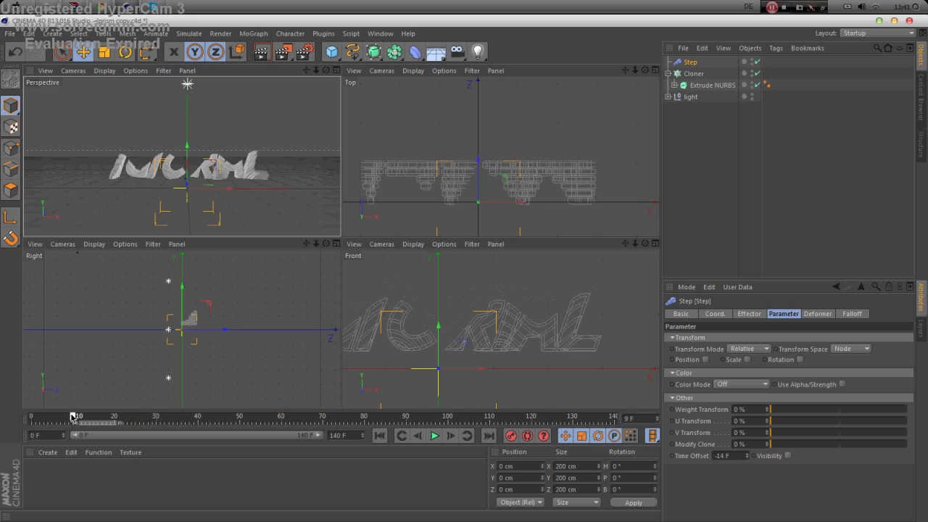
pyautogui.moveTo(75, 415); pyautogui.dragTo(87, 414)
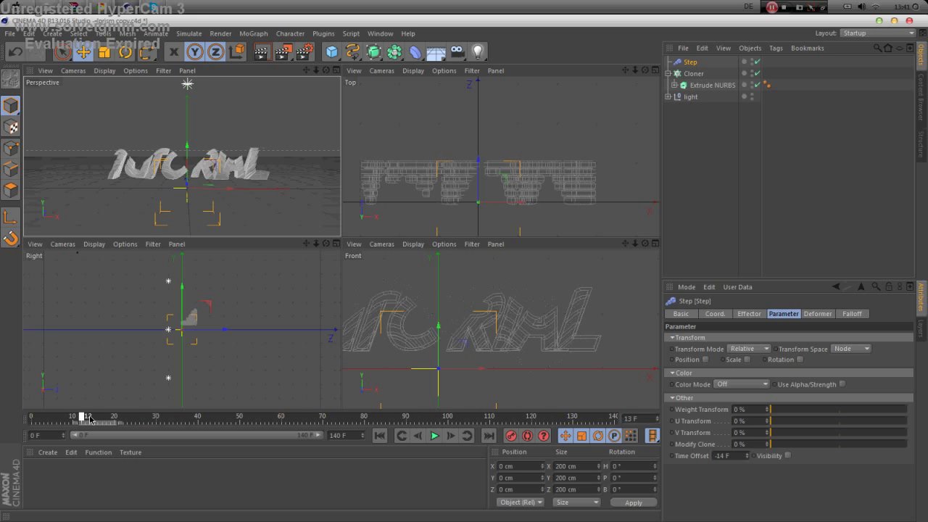
pyautogui.moveTo(85, 414); pyautogui.dragTo(98, 414)
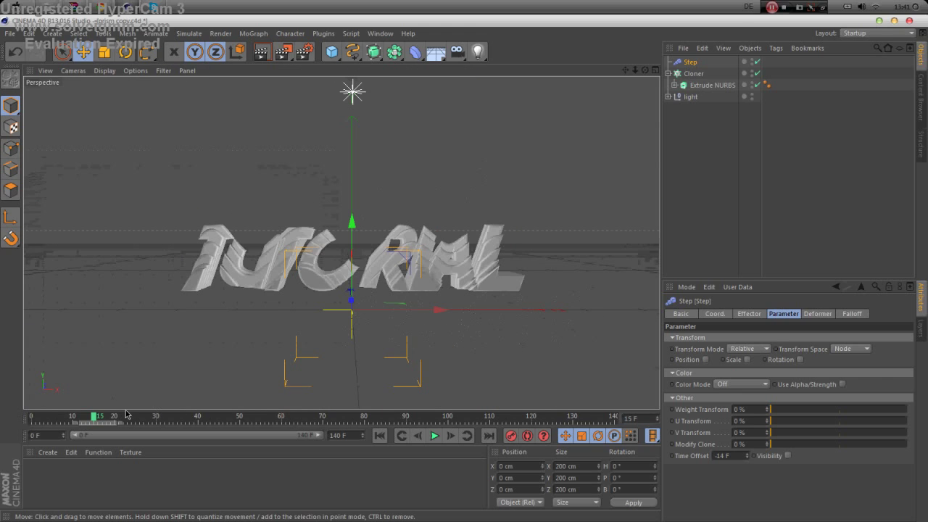
pyautogui.moveTo(98, 416); pyautogui.dragTo(119, 416)
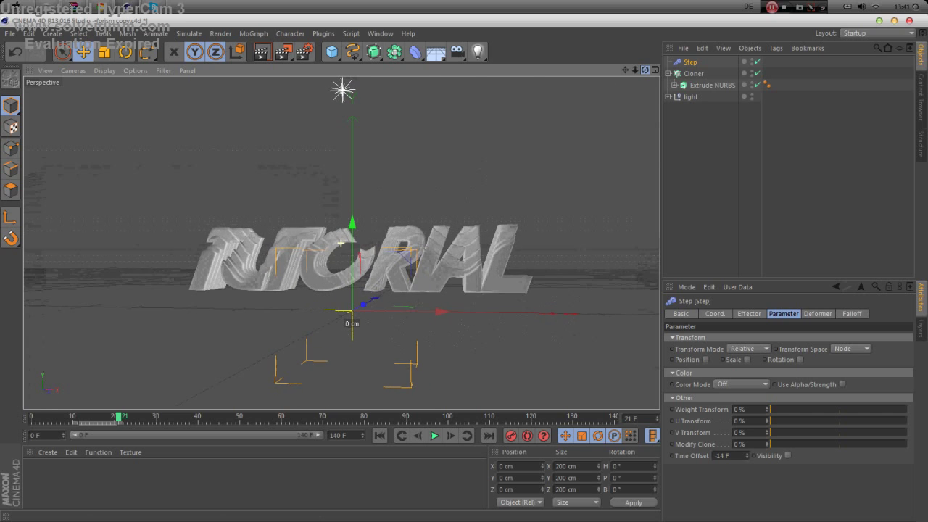
pyautogui.moveTo(274, 52)
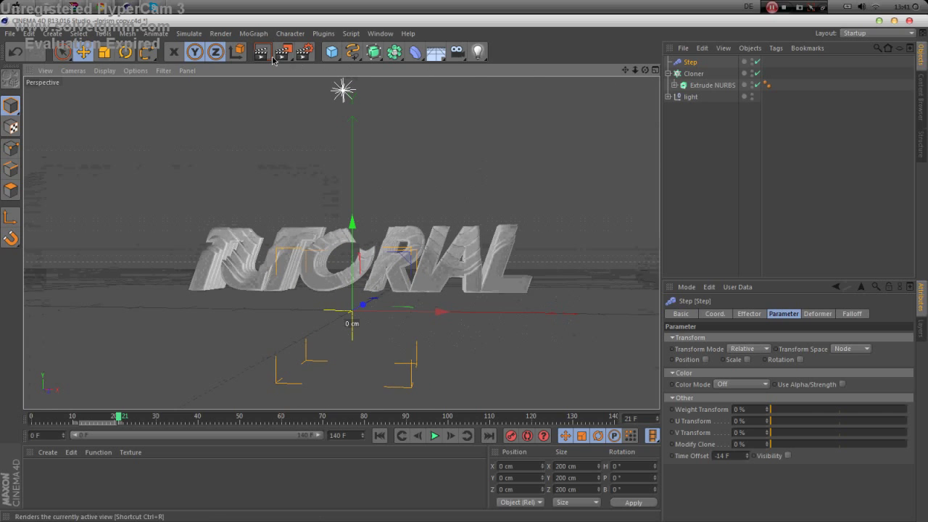